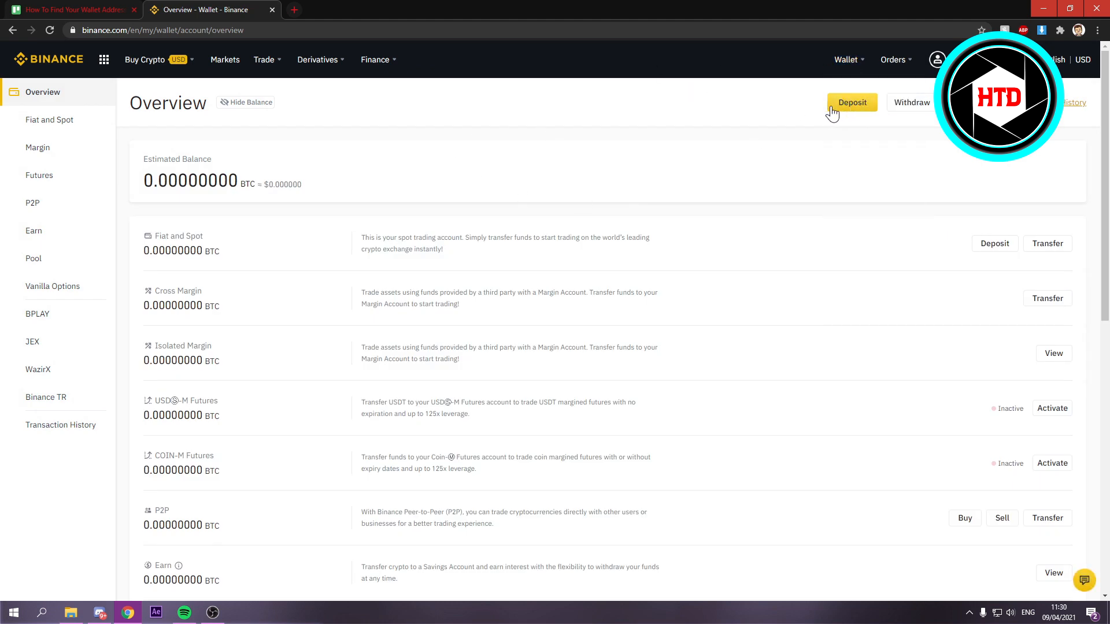
Start a crypto deposit from the wallet overview, reaching the BTC deposit address page
{"action": "left_click", "coordinate": [853, 101]}
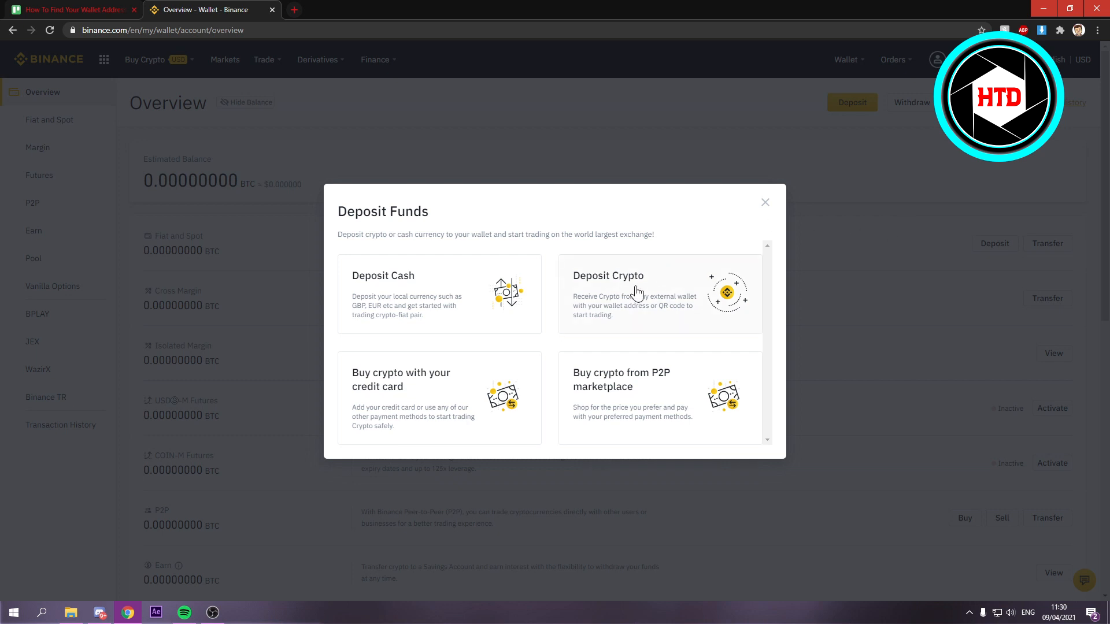
{"action": "left_click", "coordinate": [637, 294]}
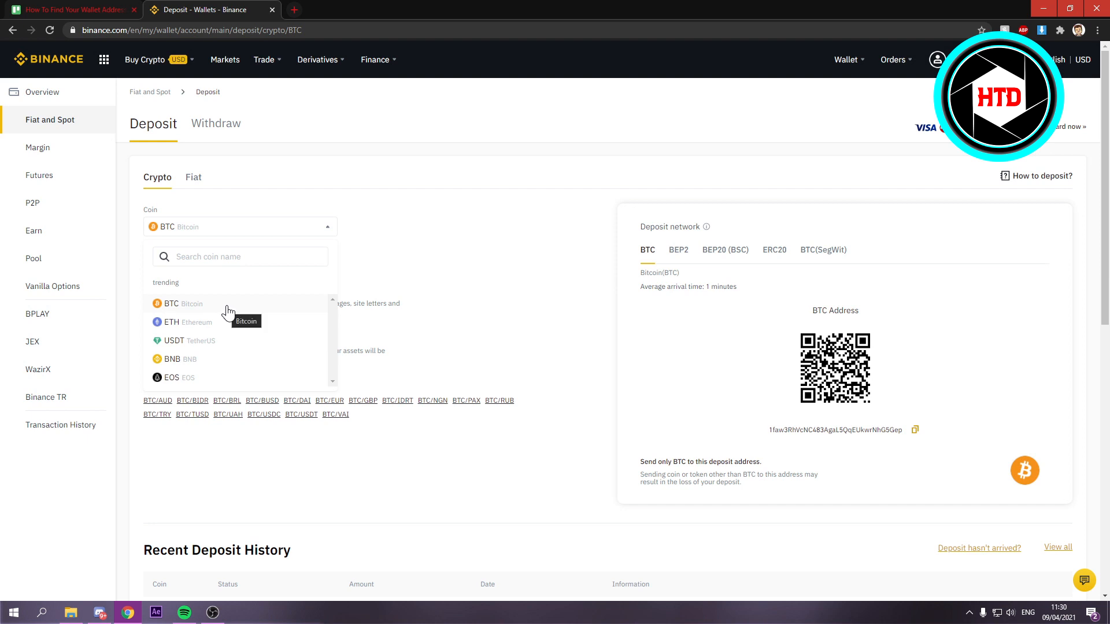
{"action": "left_click", "coordinate": [172, 303]}
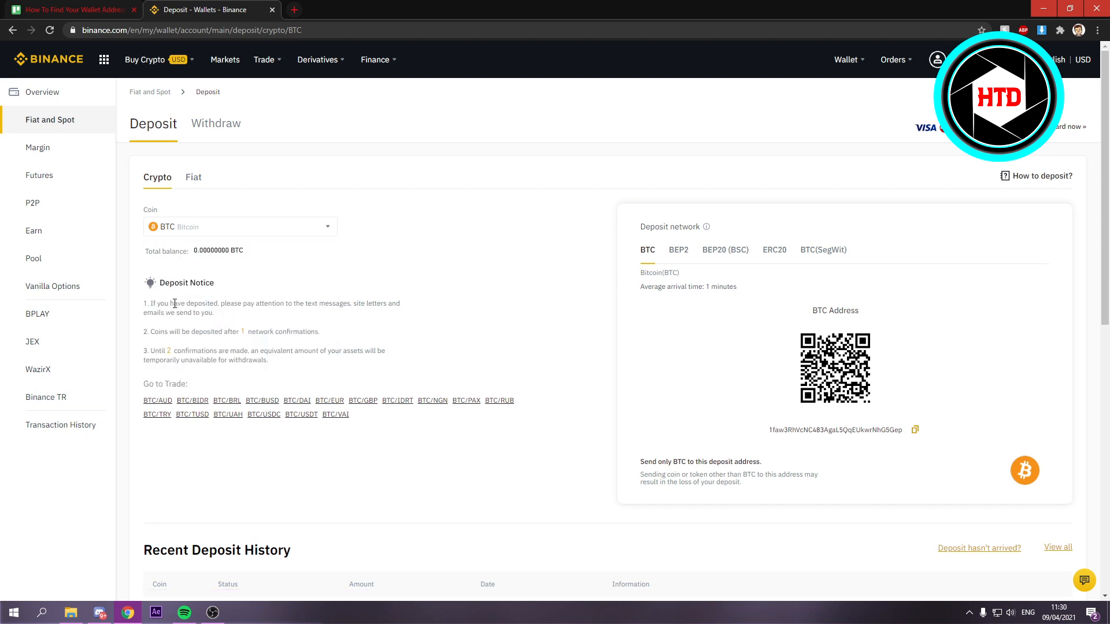
{"action": "left_click_drag", "start_coordinate": [803, 430], "coordinate": [903, 430]}
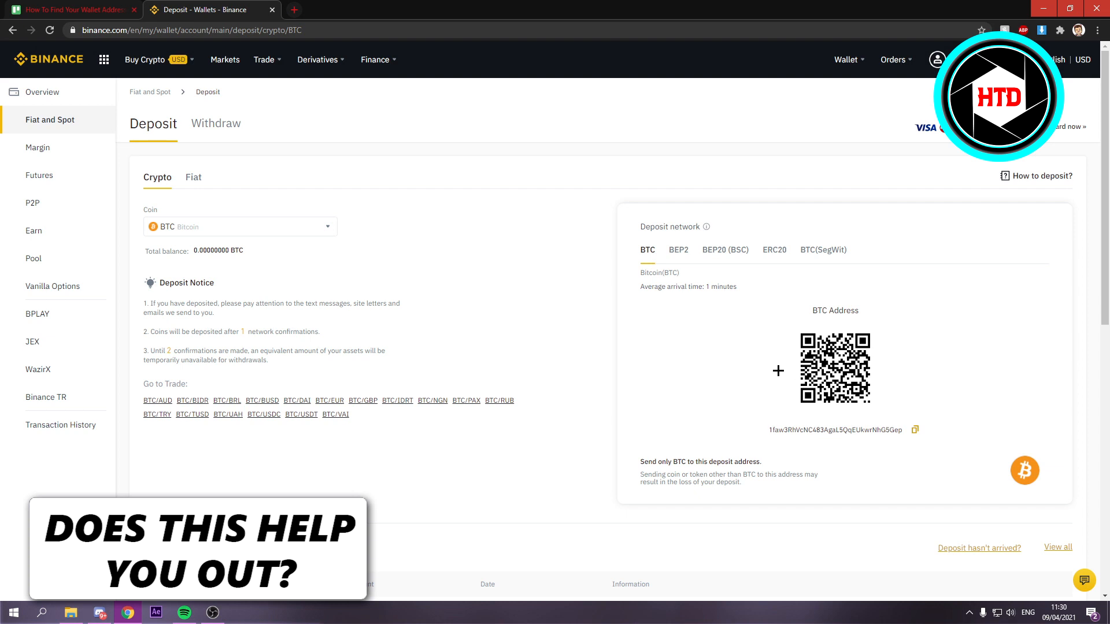
Select ETH as the deposit coin, then focus the coin-name search in the reopened list
{"action": "left_click", "coordinate": [240, 227]}
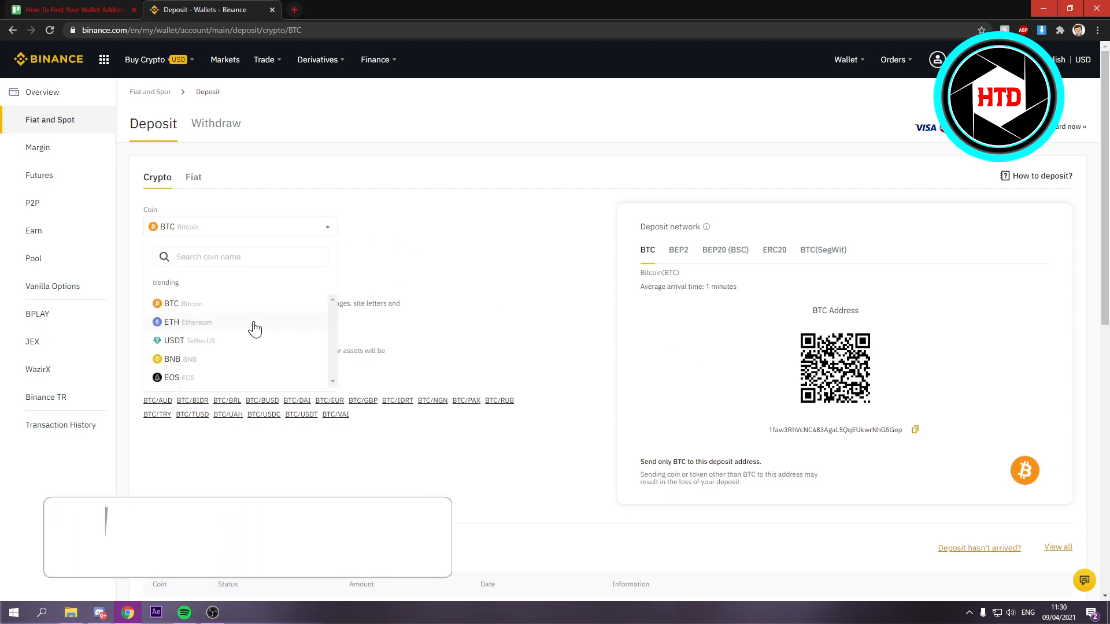
{"action": "left_click", "coordinate": [179, 322]}
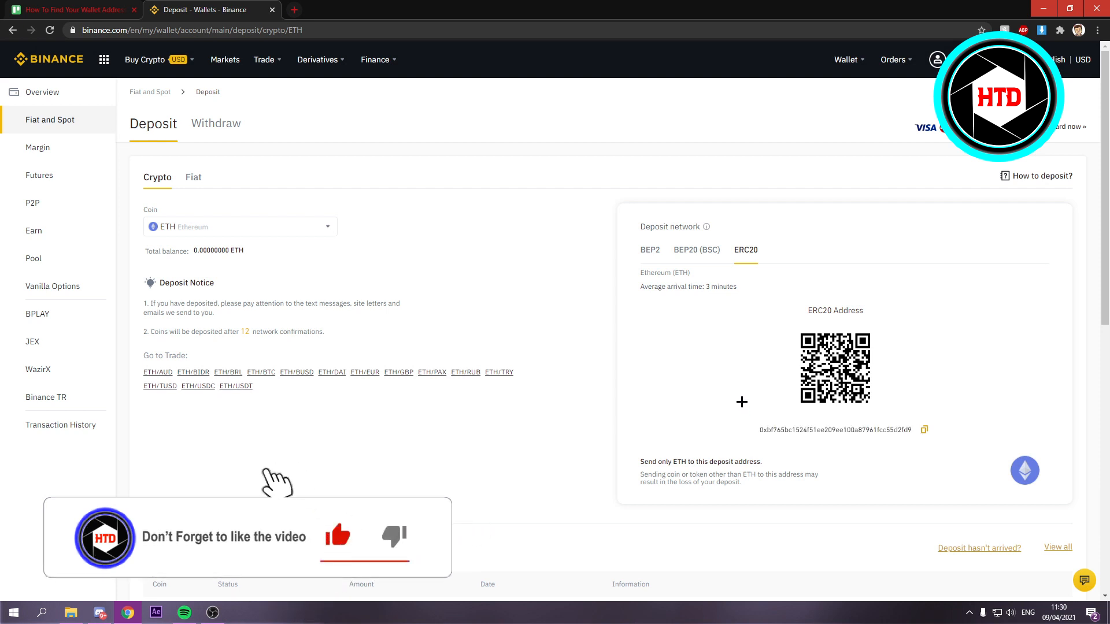
{"action": "left_click", "coordinate": [240, 227]}
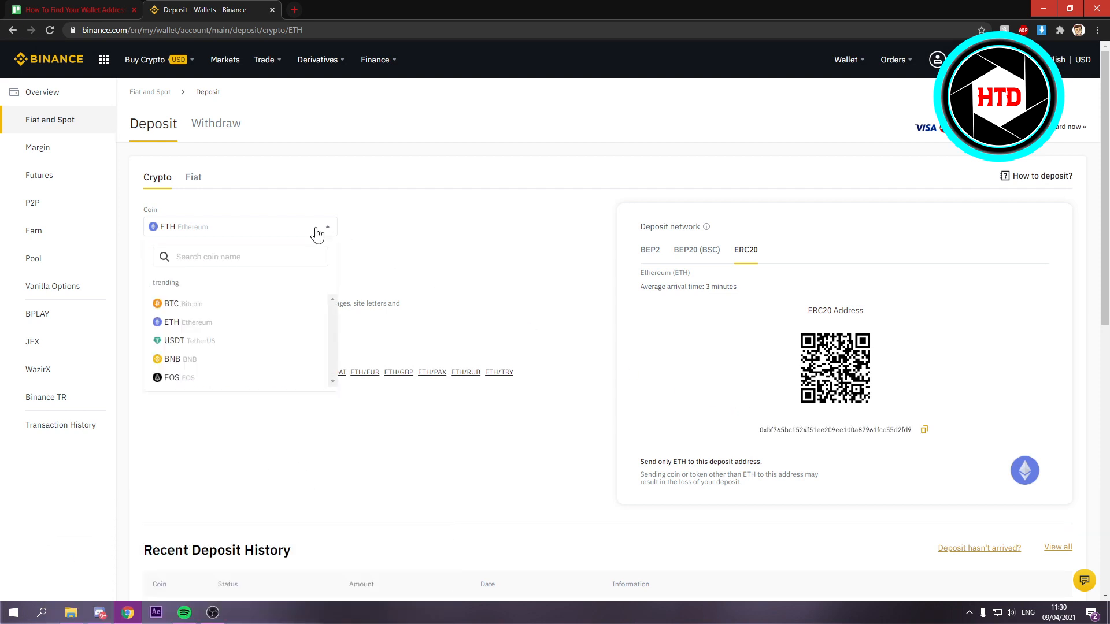
{"action": "mouse_move", "coordinate": [187, 308]}
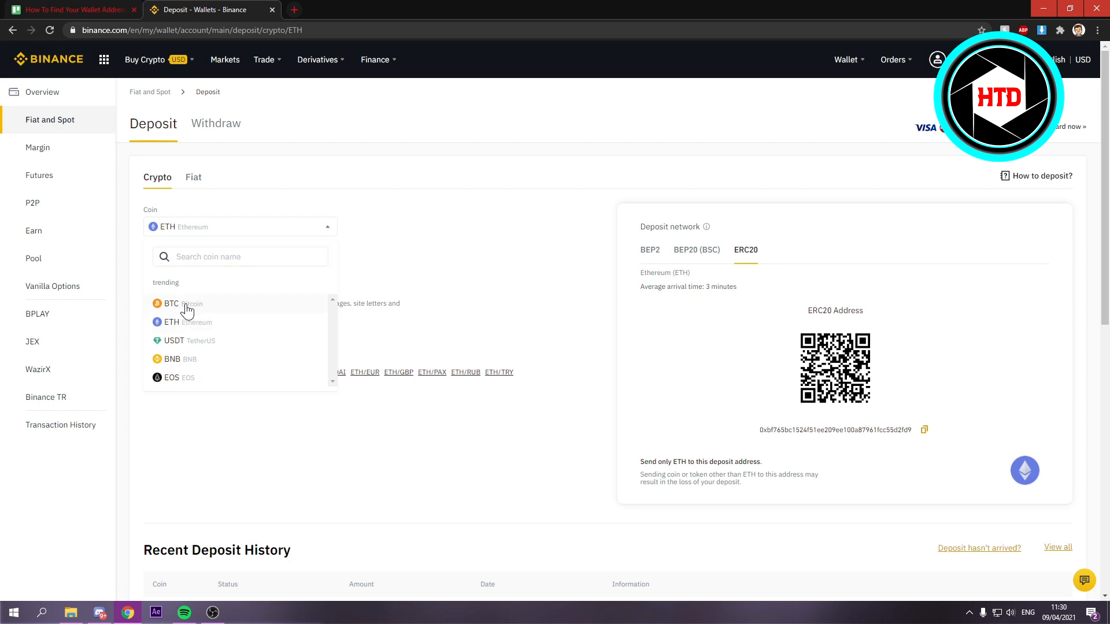
{"action": "mouse_move", "coordinate": [201, 322]}
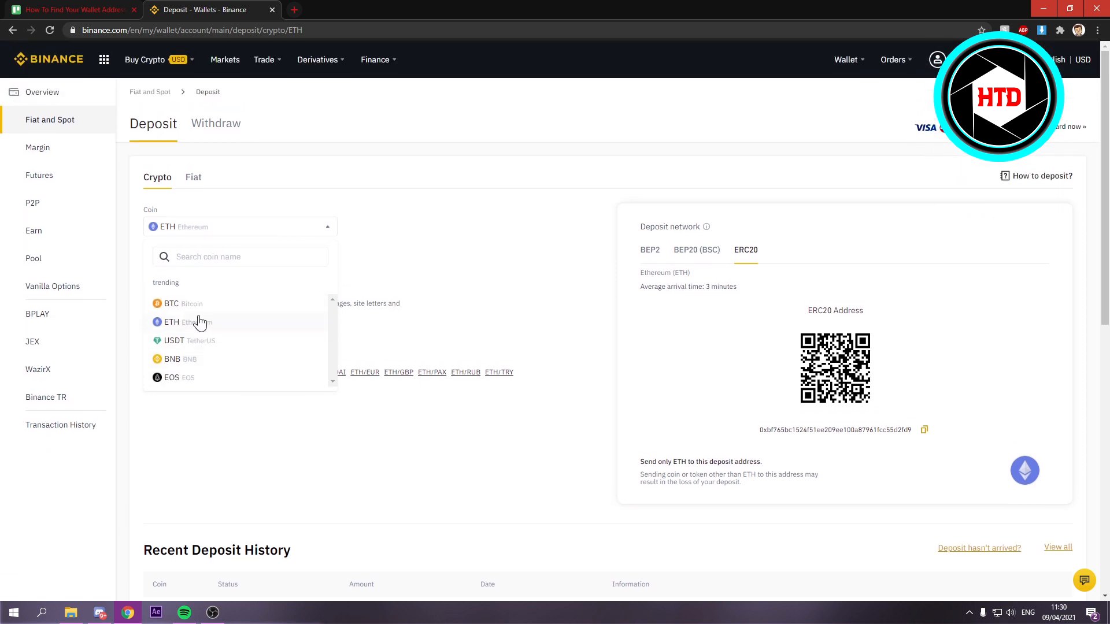
{"action": "mouse_move", "coordinate": [197, 387]}
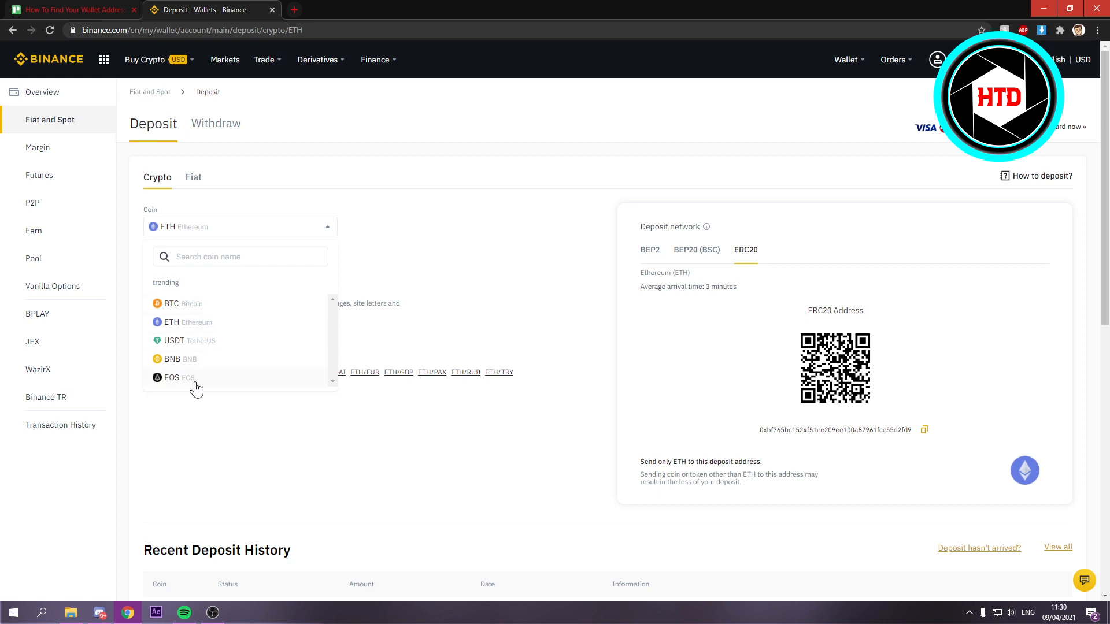
{"action": "left_click", "coordinate": [240, 257]}
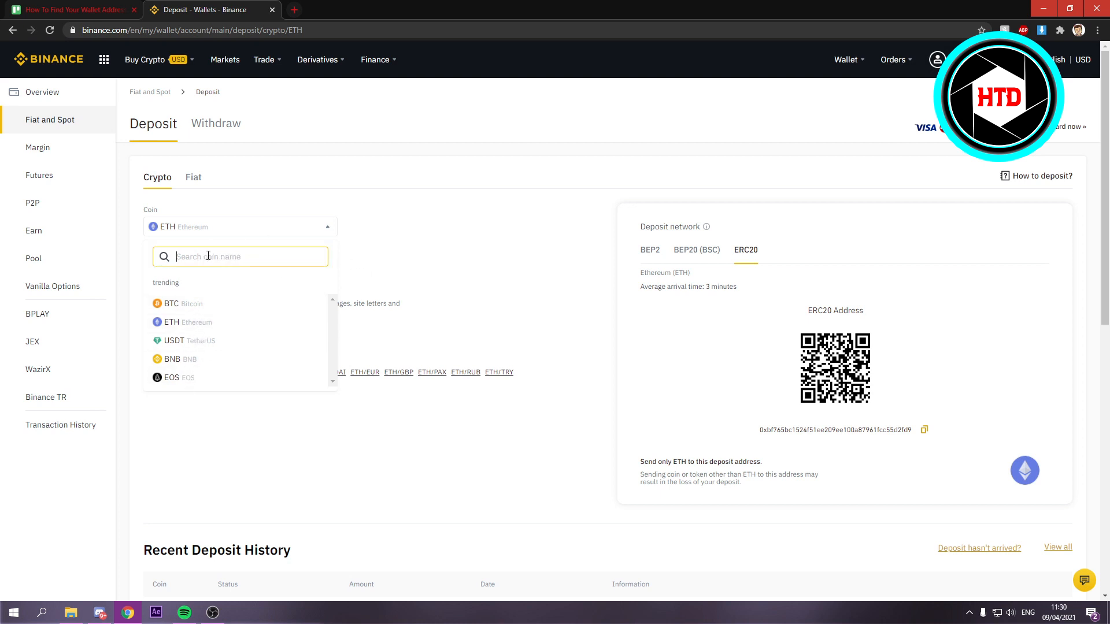
Search 'li' in the coin list and select POND (Marlin) as the deposit coin
{"action": "type", "text": "li"}
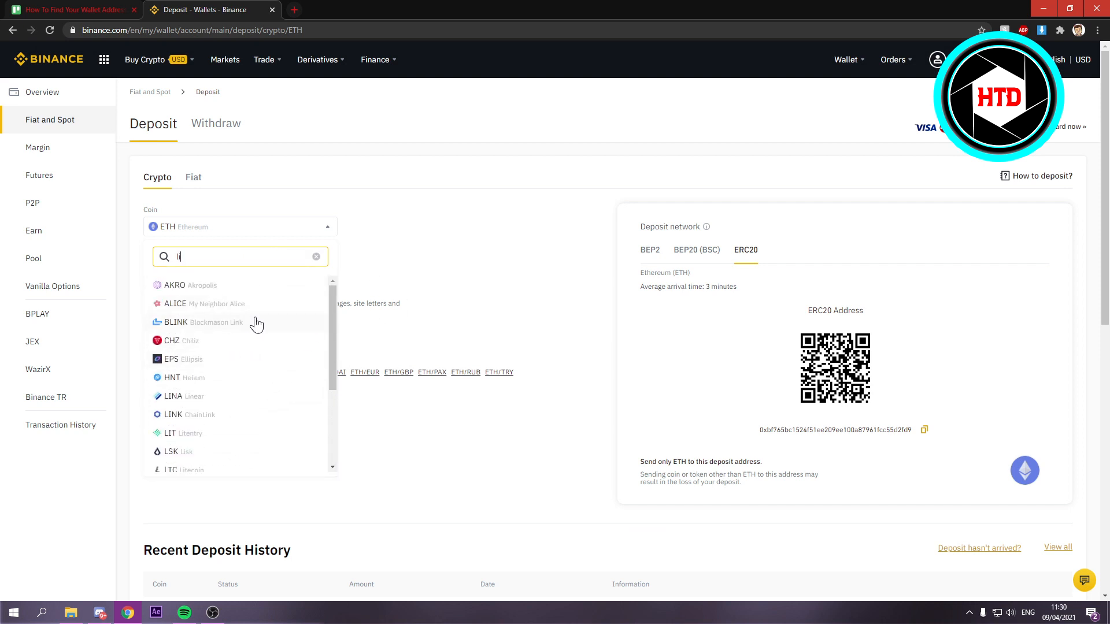
{"action": "scroll", "scroll_direction": "down", "scroll_amount": 3}
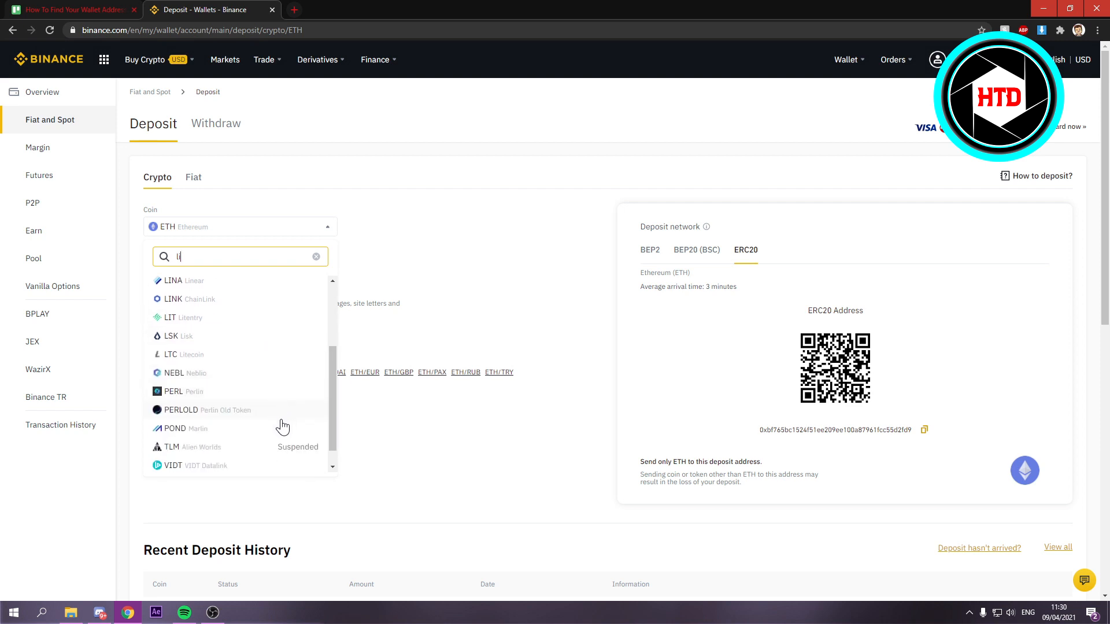
{"action": "left_click", "coordinate": [172, 427]}
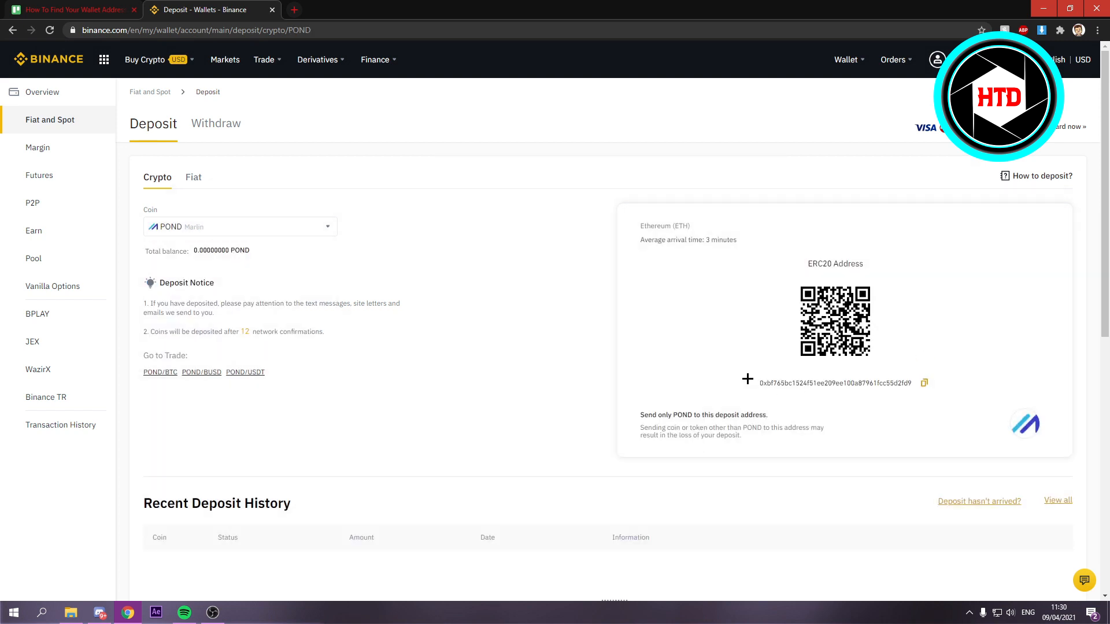
{"action": "mouse_move", "coordinate": [390, 316]}
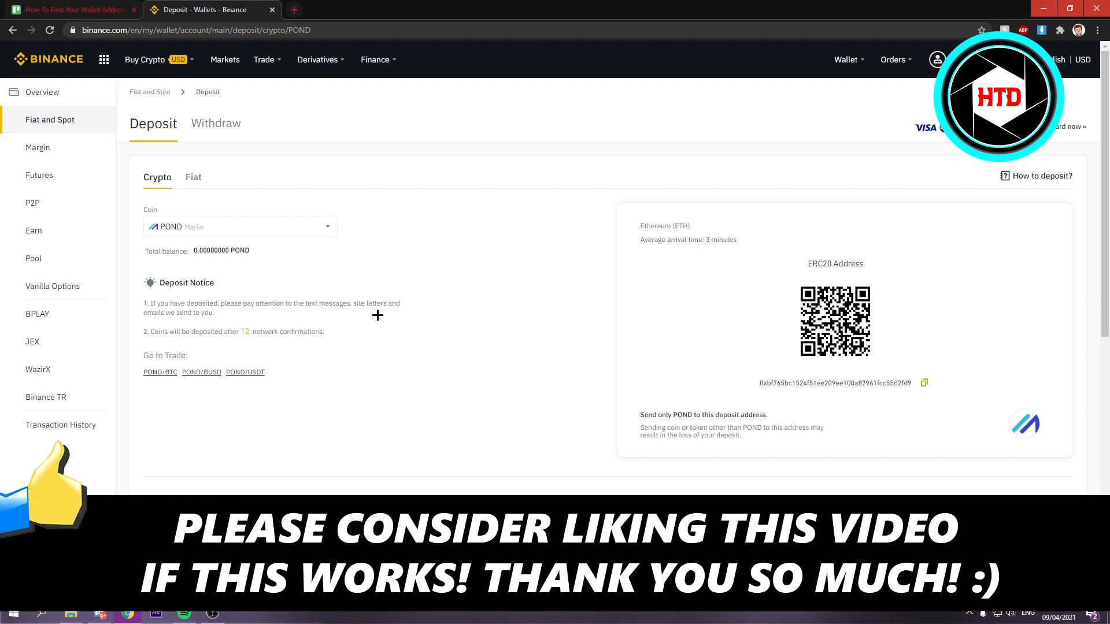
{"action": "mouse_move", "coordinate": [372, 317]}
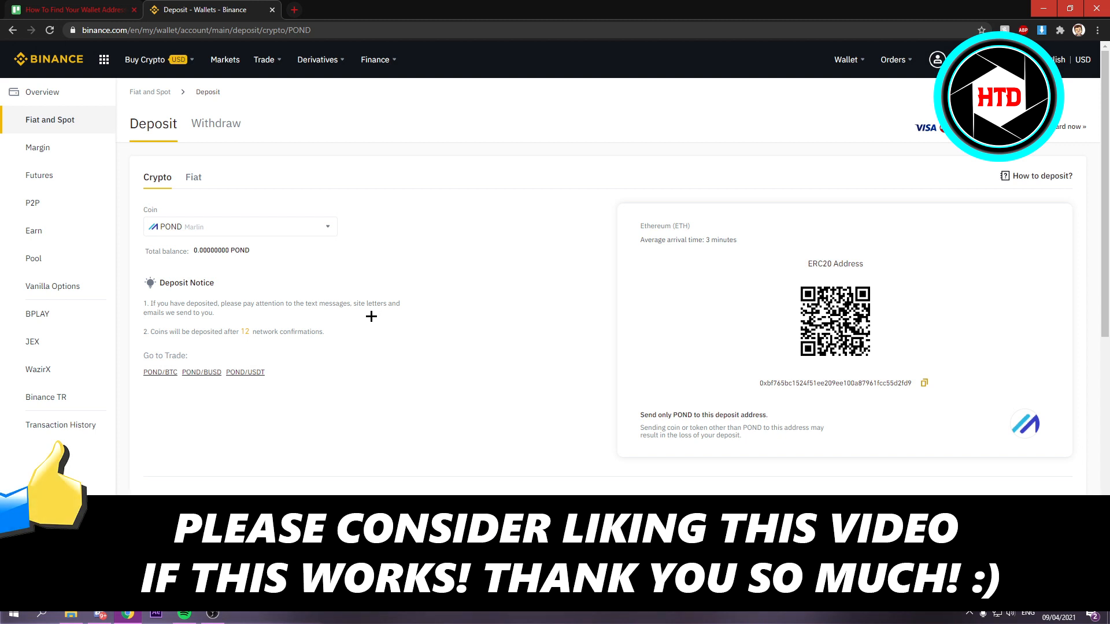